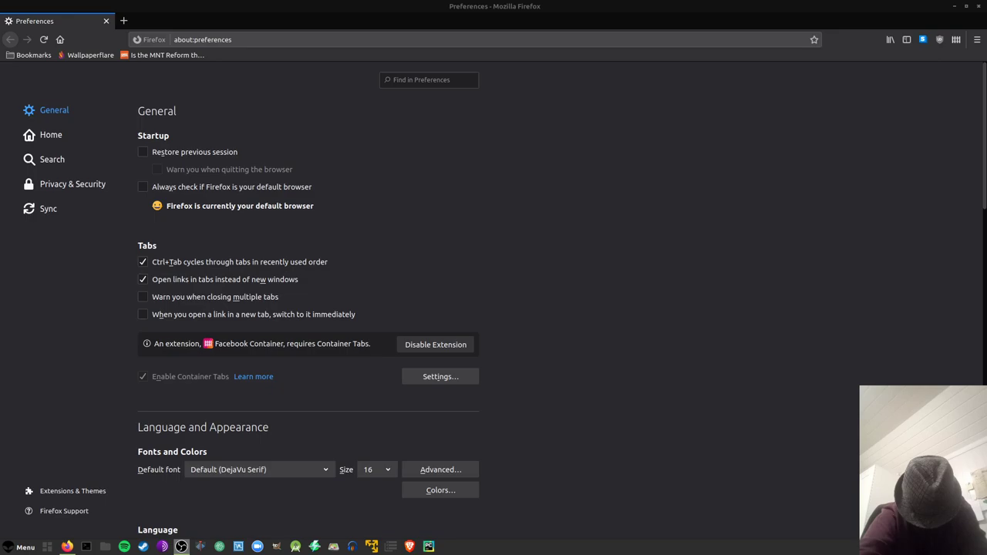
{"action": "mouse_move", "coordinate": [390, 241]}
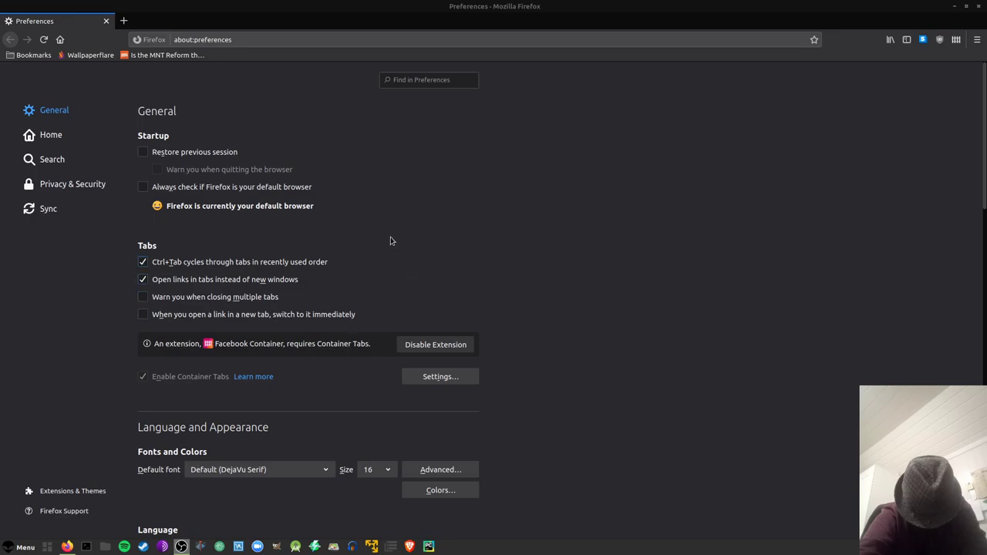
{"action": "mouse_move", "coordinate": [387, 239]}
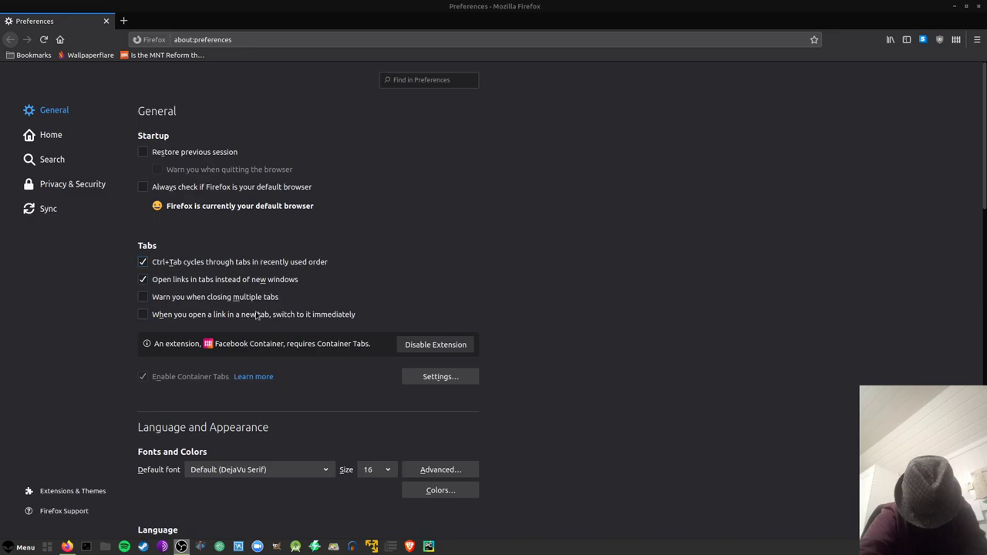
Check the HTTPS Everywhere extension's status panel, then dismiss it.
{"action": "left_click", "coordinate": [428, 80]}
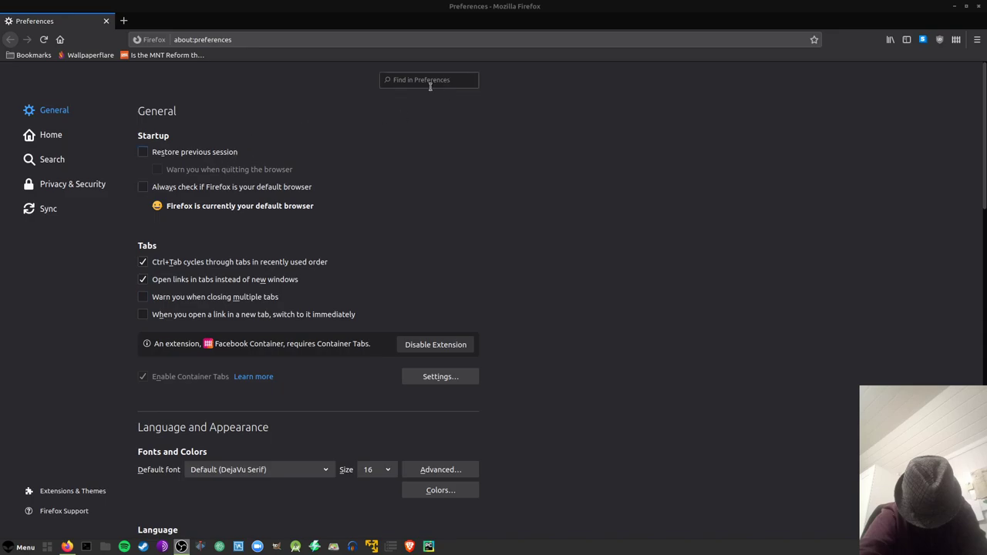
{"action": "mouse_move", "coordinate": [320, 276]}
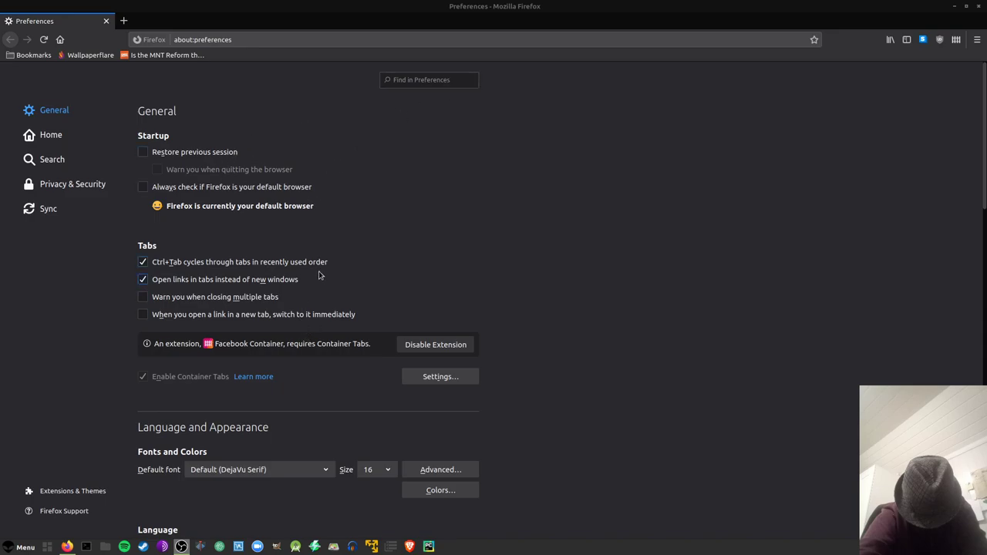
{"action": "mouse_move", "coordinate": [268, 180]}
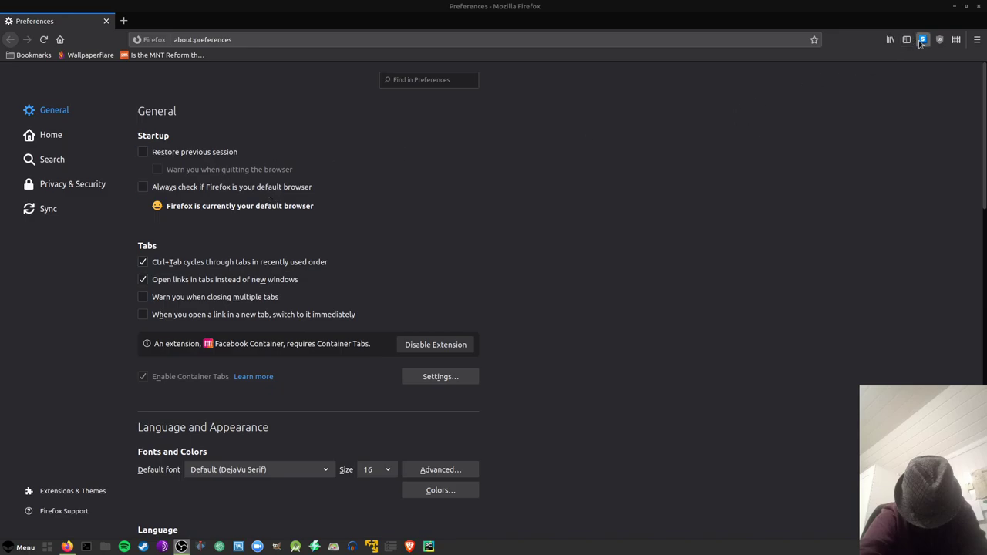
{"action": "left_click", "coordinate": [922, 39]}
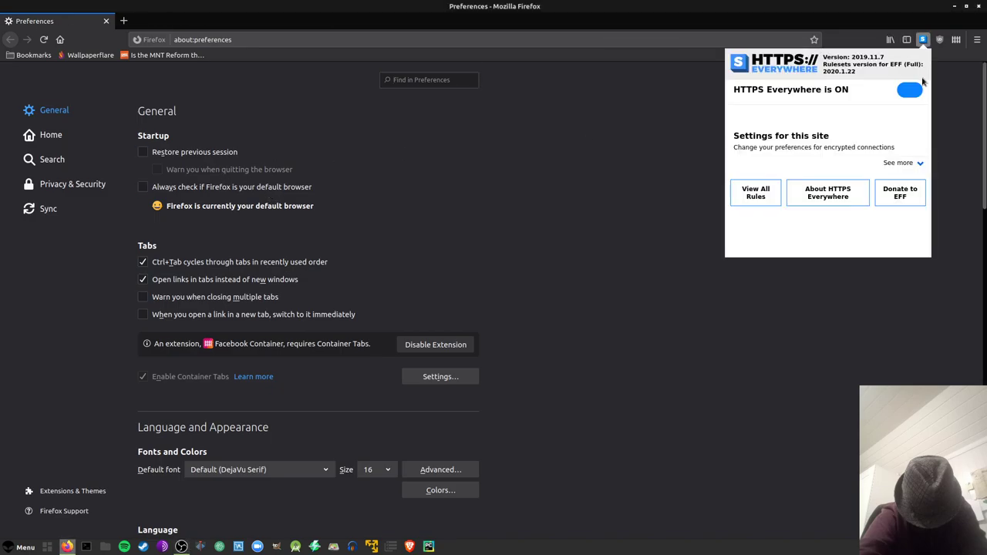
{"action": "left_click", "coordinate": [428, 79]}
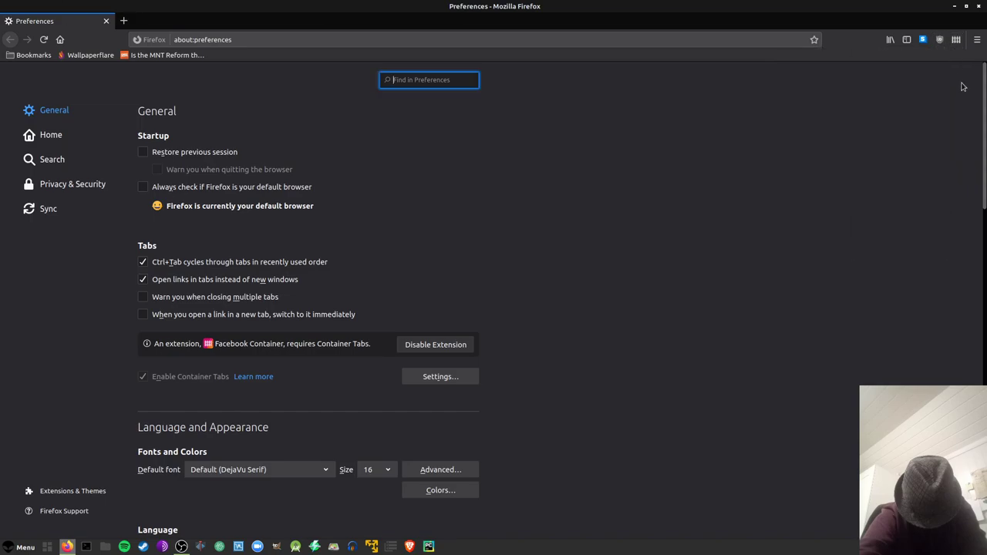
{"action": "mouse_move", "coordinate": [953, 86]}
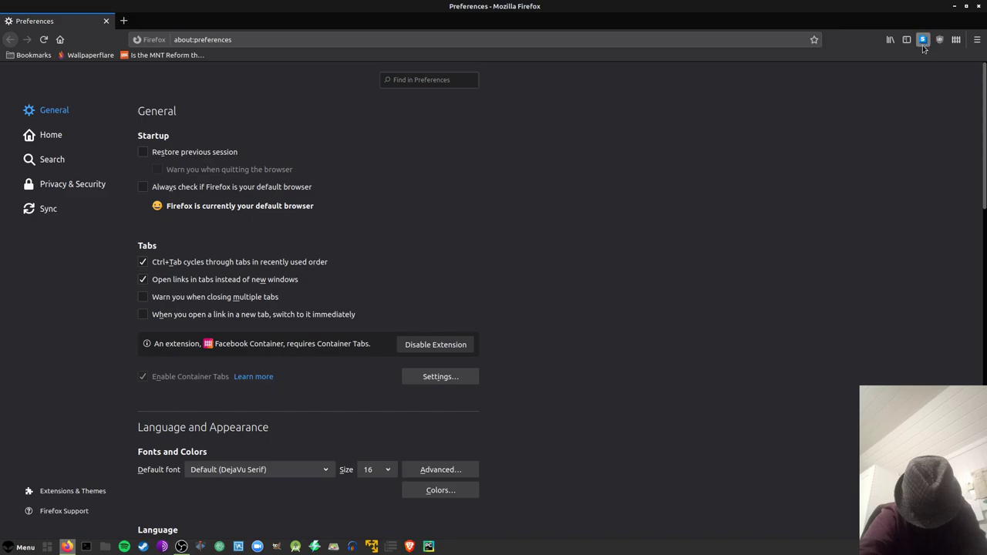
Search preferences for 'scroll' to confirm smooth scrolling is off, then show Search settings.
{"action": "left_click", "coordinate": [922, 39]}
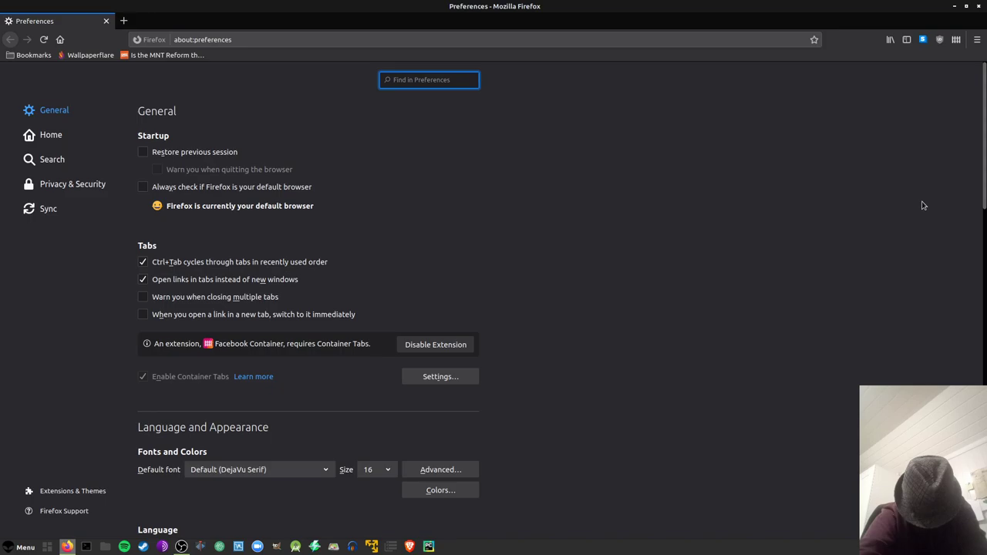
{"action": "type", "text": "sr"}
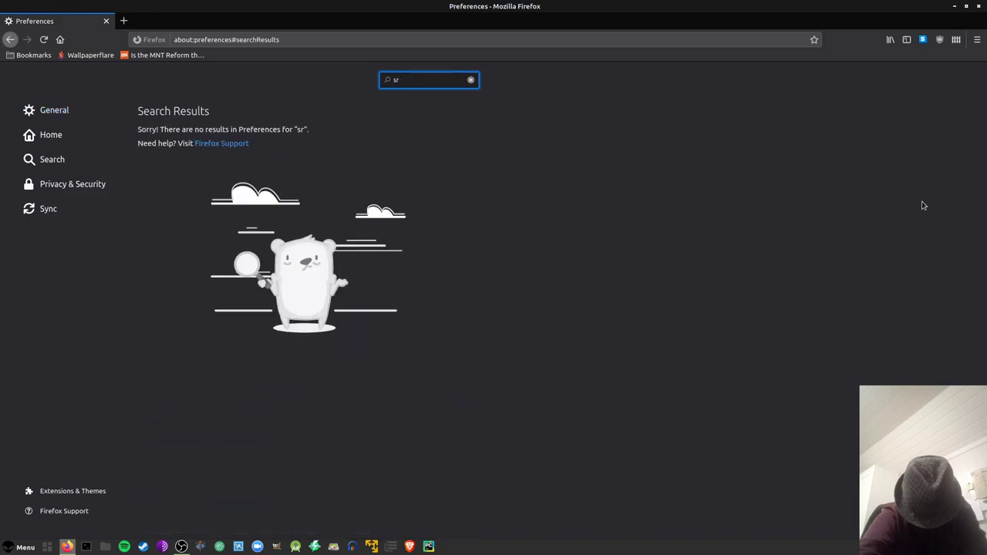
{"action": "type", "text": "croll"}
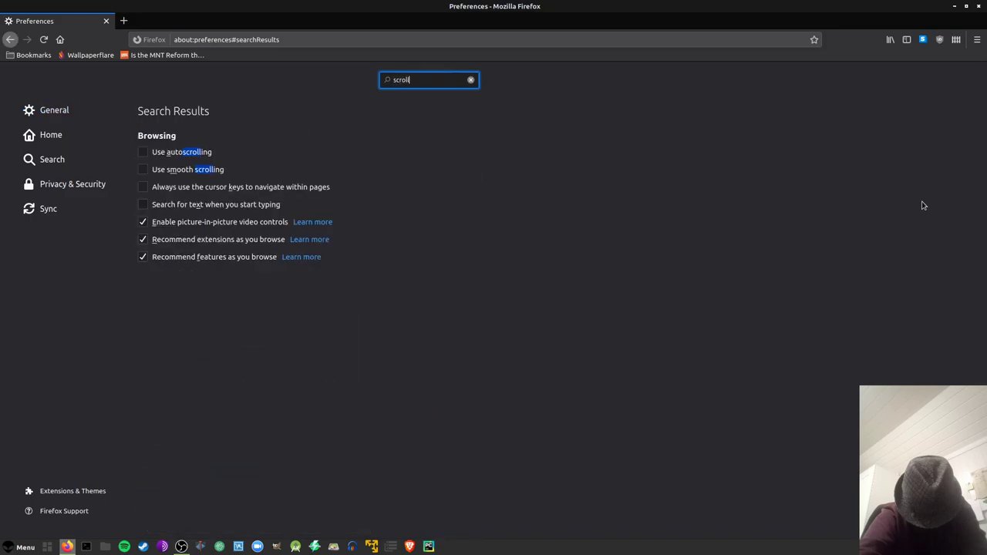
{"action": "mouse_move", "coordinate": [575, 162]}
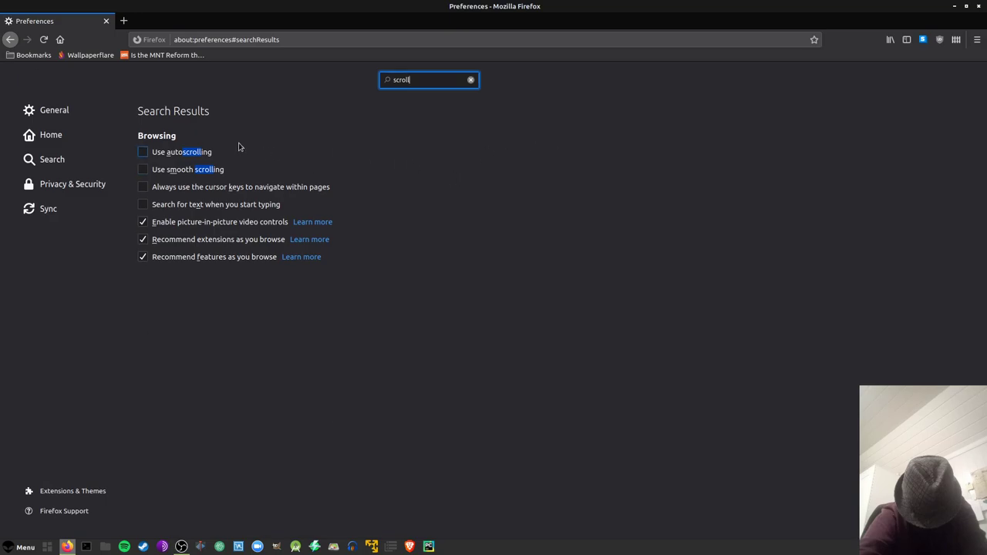
{"action": "left_click", "coordinate": [51, 159]}
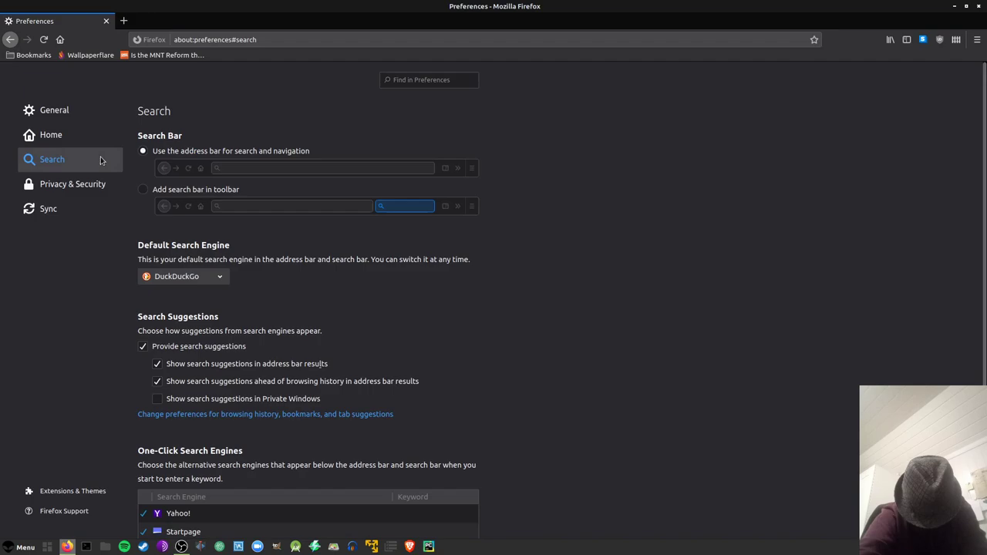
Keep DuckDuckGo as the default search engine and start a preferences search for 'do'.
{"action": "left_click", "coordinate": [183, 276]}
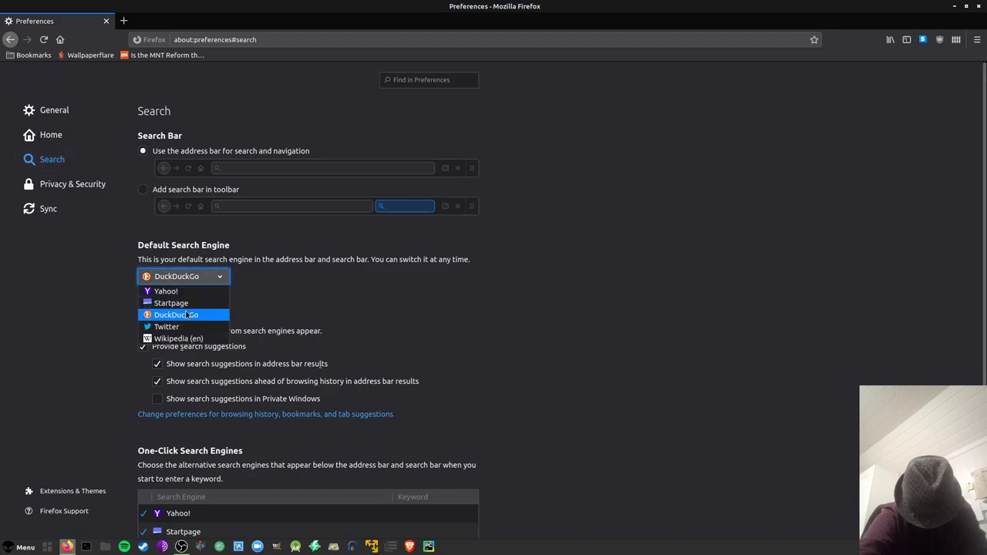
{"action": "left_click", "coordinate": [43, 110]}
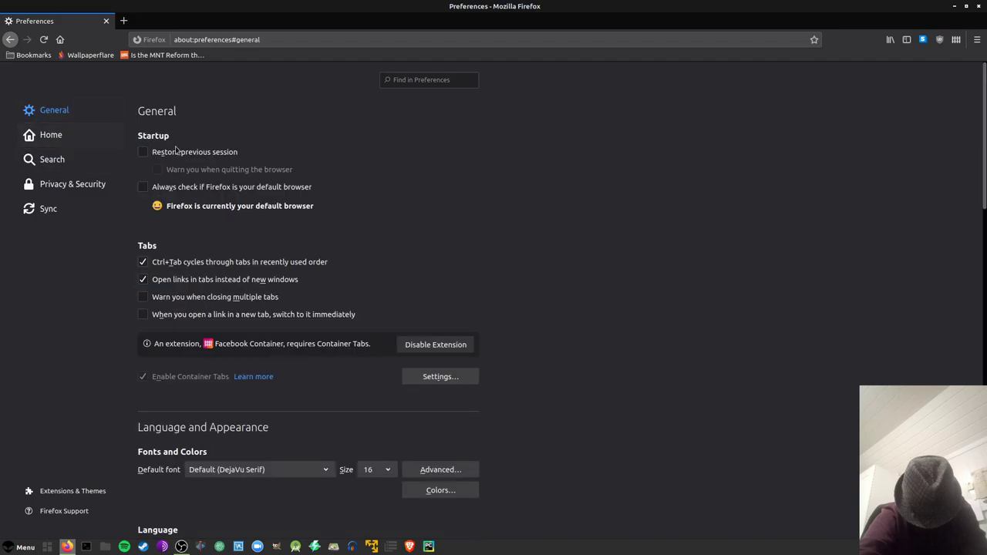
{"action": "mouse_move", "coordinate": [319, 141]}
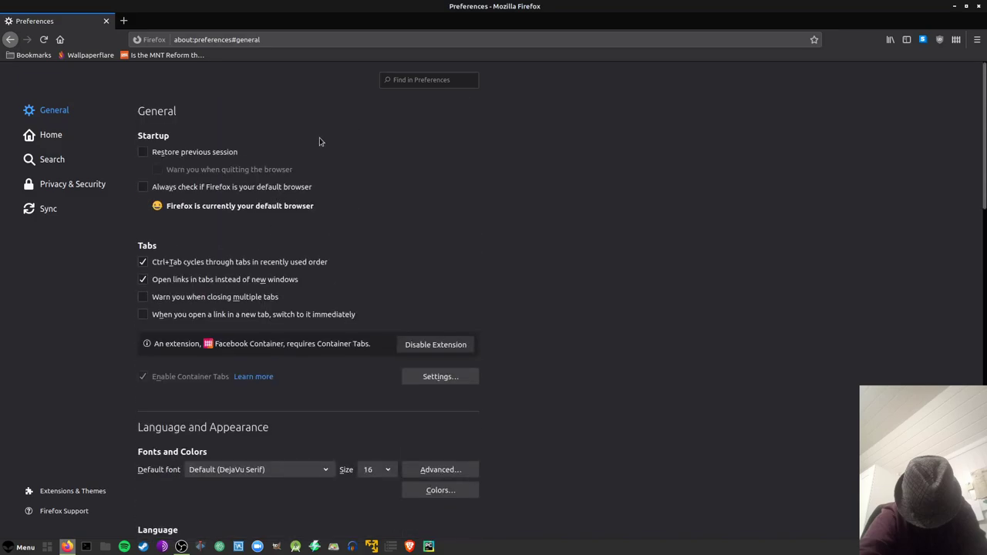
{"action": "type", "text": "do not"}
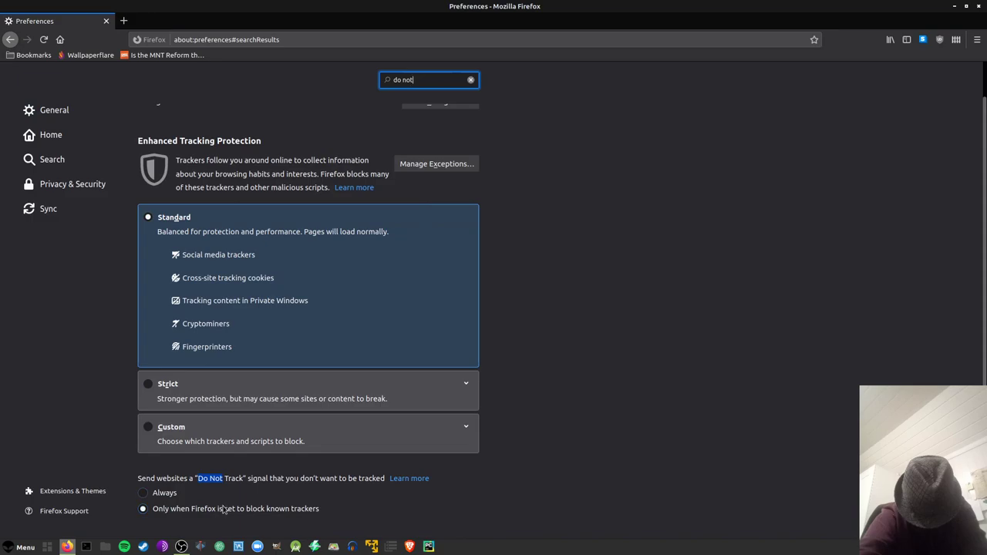
{"action": "mouse_move", "coordinate": [131, 364]}
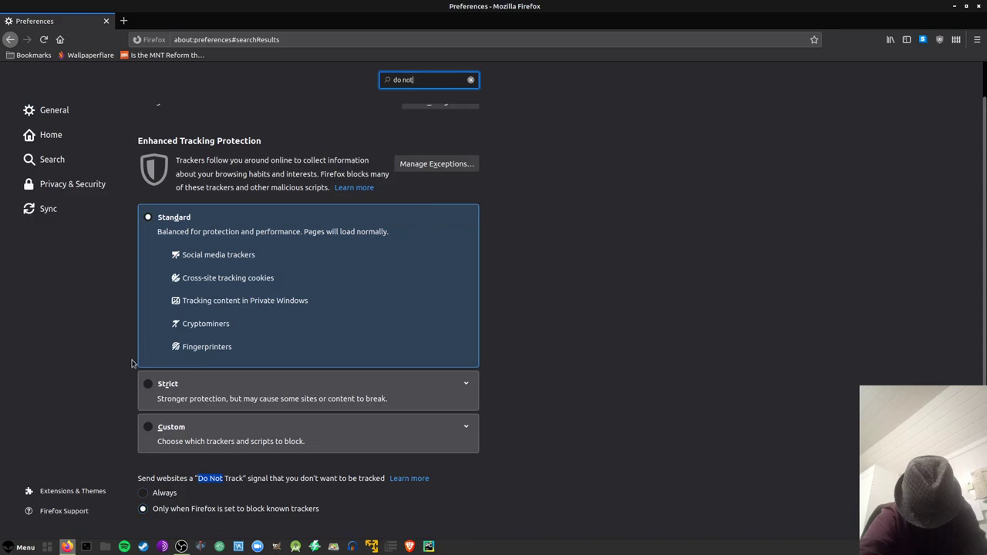
{"action": "mouse_move", "coordinate": [84, 184]}
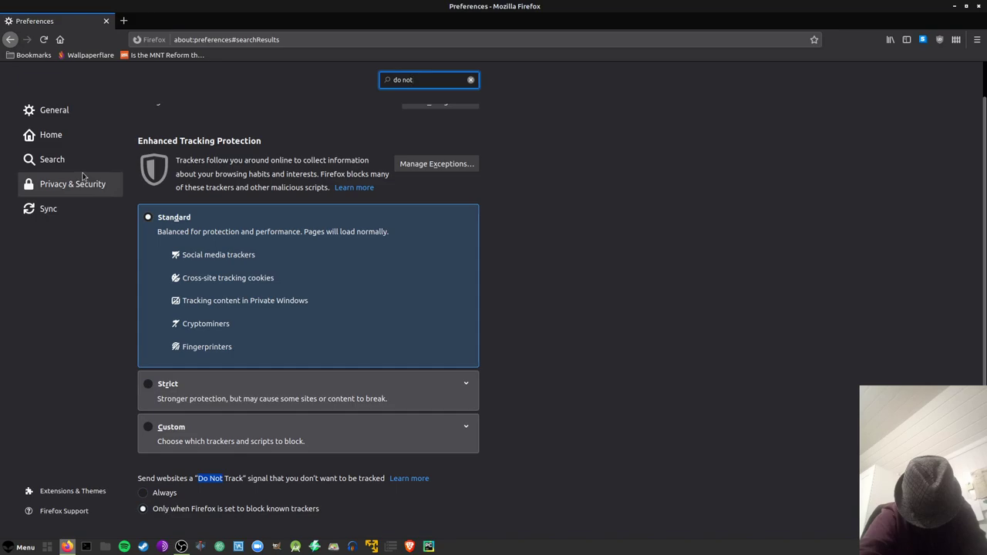
Return to the Search preferences page after reviewing the Do Not Track options.
{"action": "left_click", "coordinate": [52, 159]}
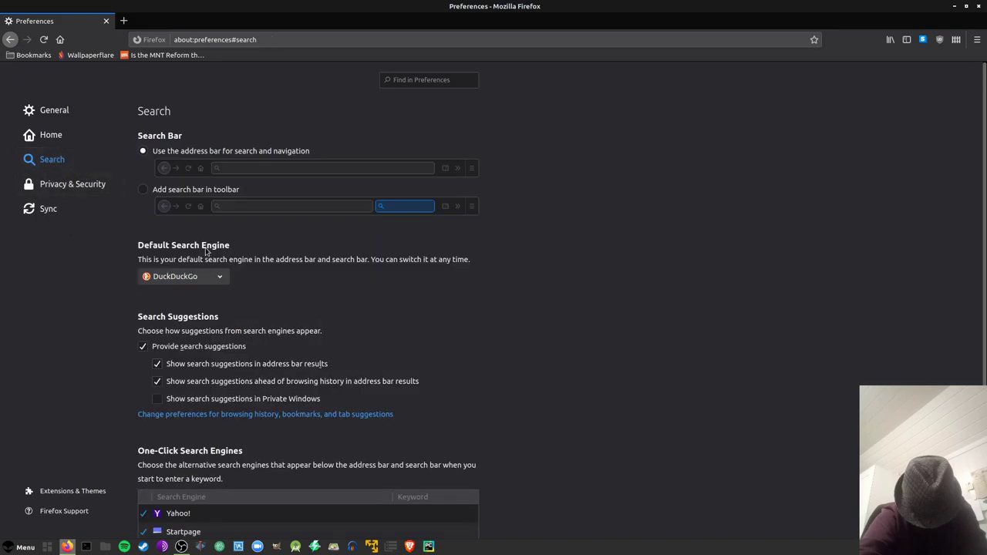
Review Home settings with Blank Page for new windows and tabs, then open Customize.
{"action": "left_click", "coordinate": [51, 134]}
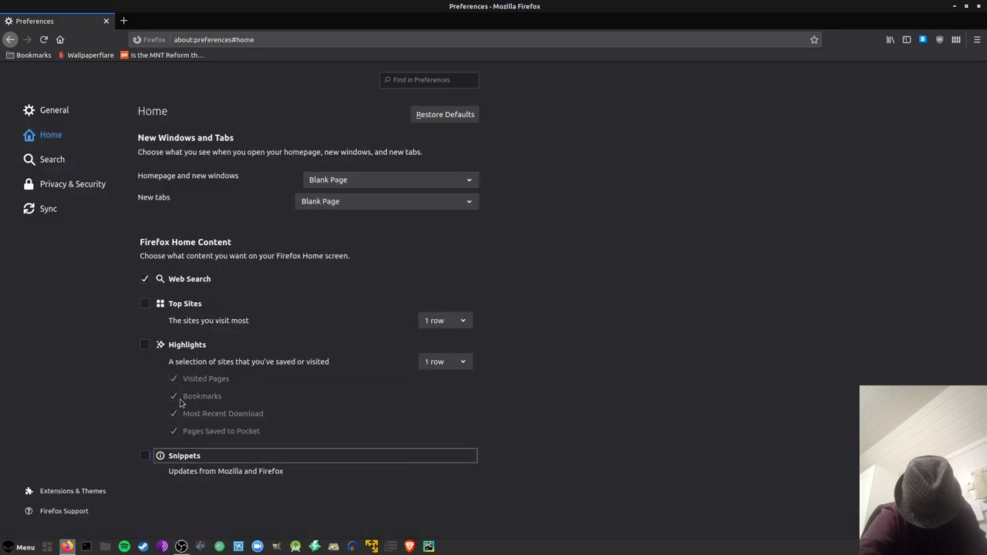
{"action": "mouse_move", "coordinate": [214, 335]}
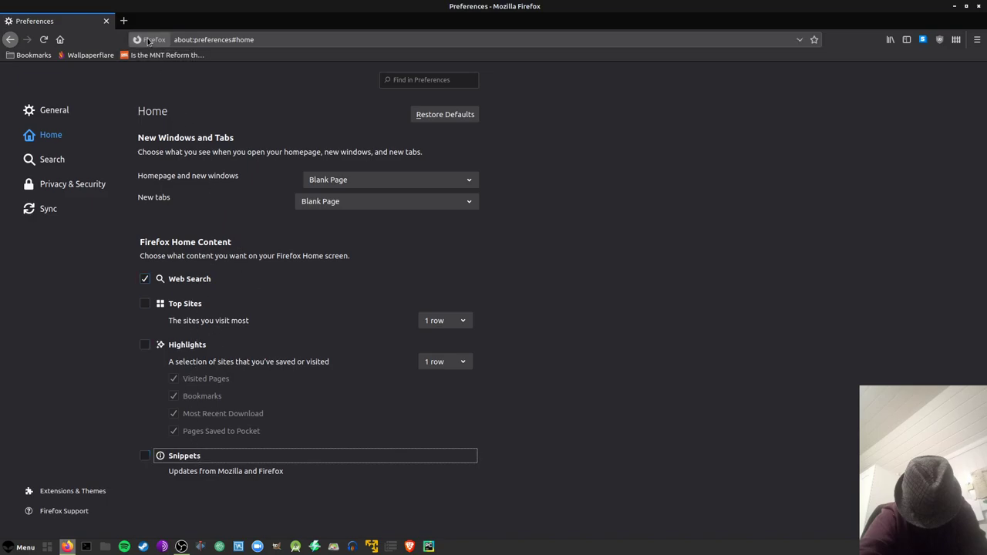
{"action": "mouse_move", "coordinate": [107, 68]}
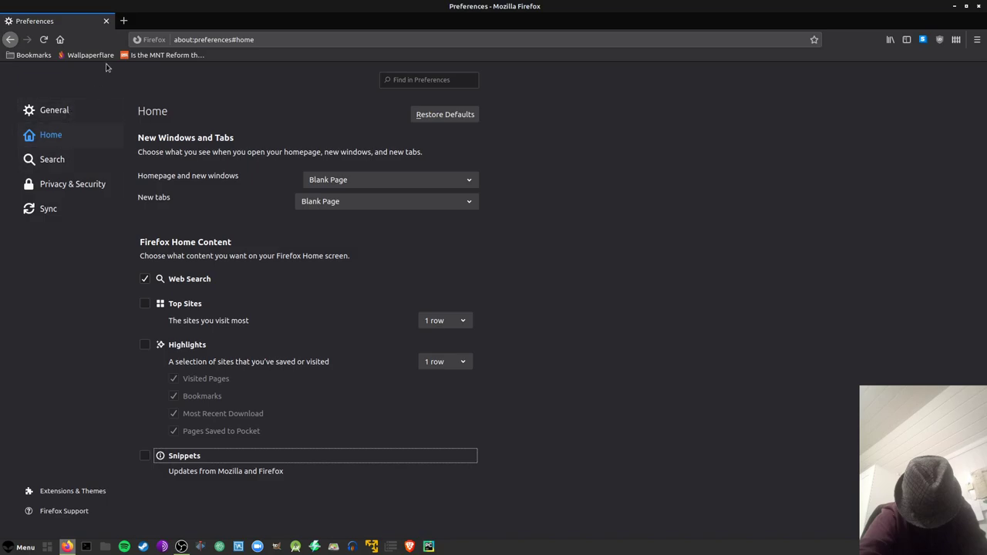
{"action": "left_click", "coordinate": [976, 39]}
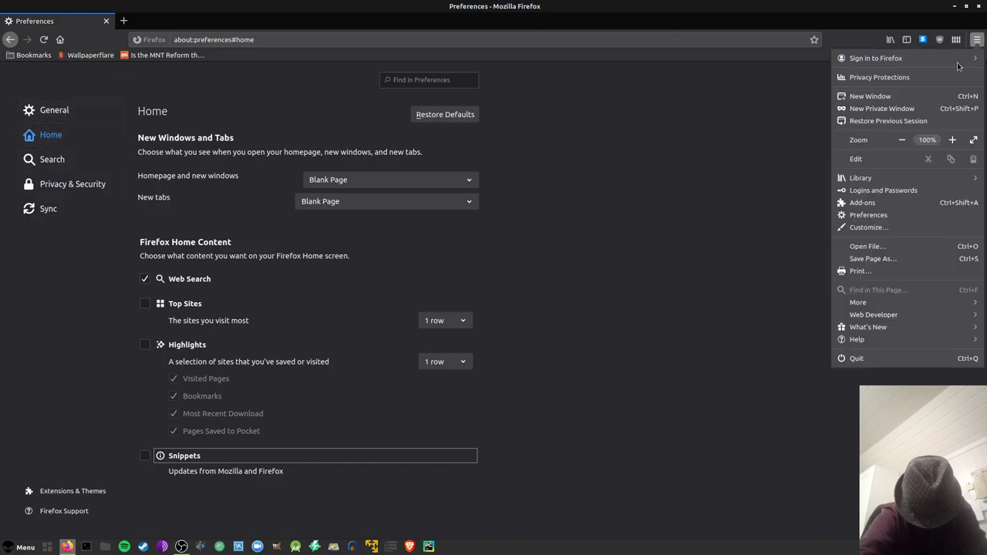
{"action": "left_click", "coordinate": [868, 226]}
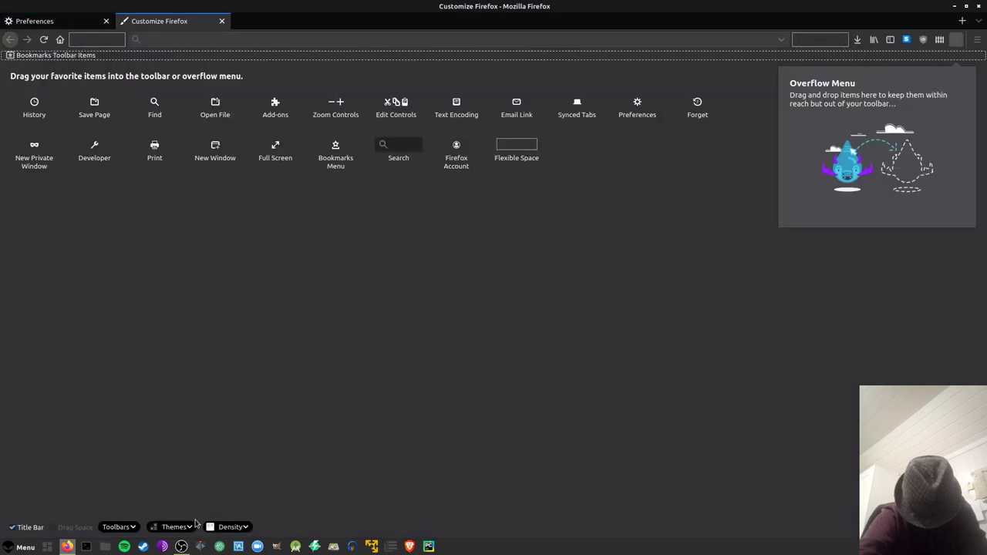